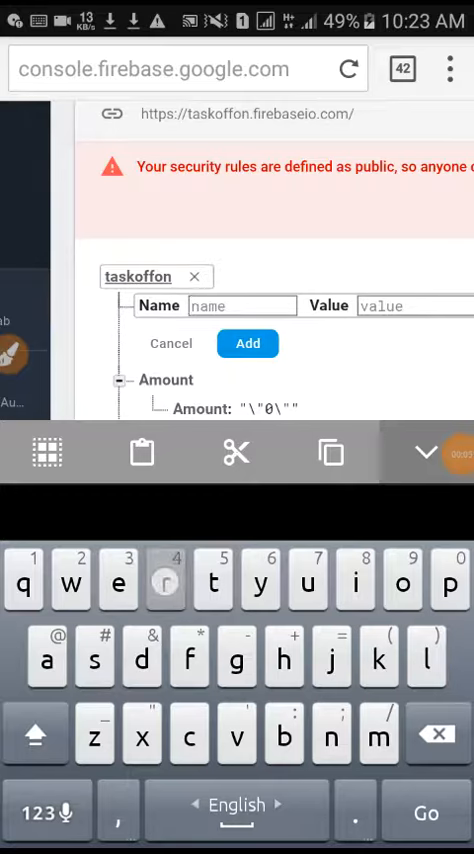
{"action": "type", "text": "refer"}
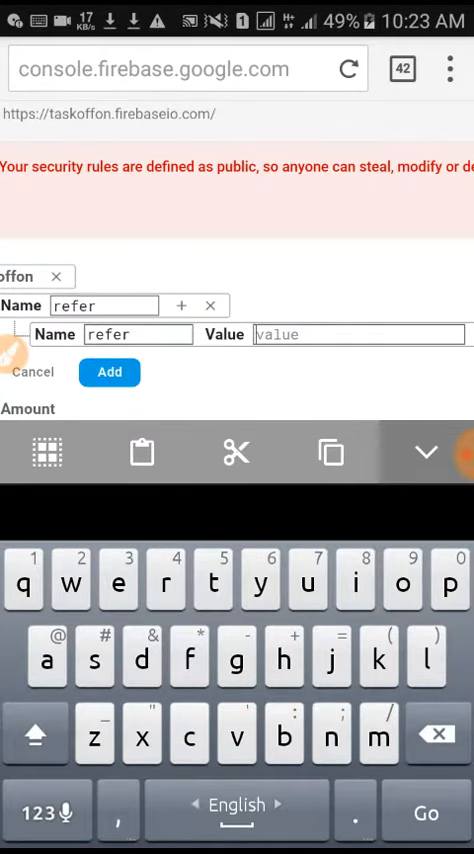
{"action": "type", "text": "01"}
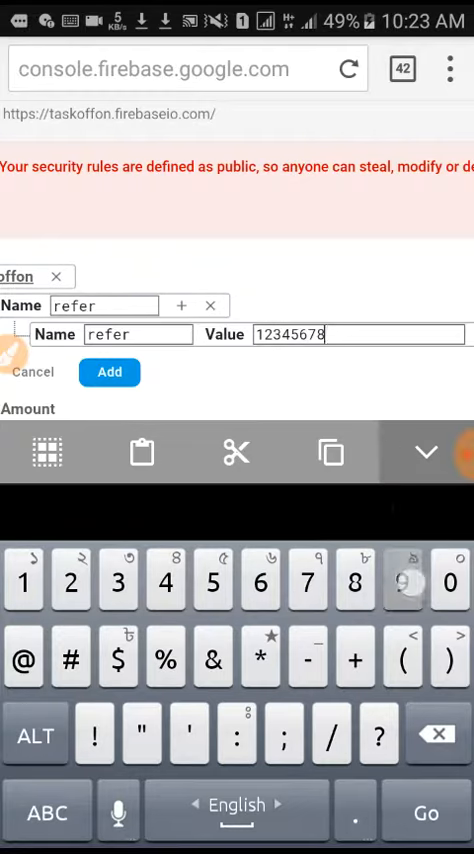
{"action": "left_click", "coordinate": [108, 372]}
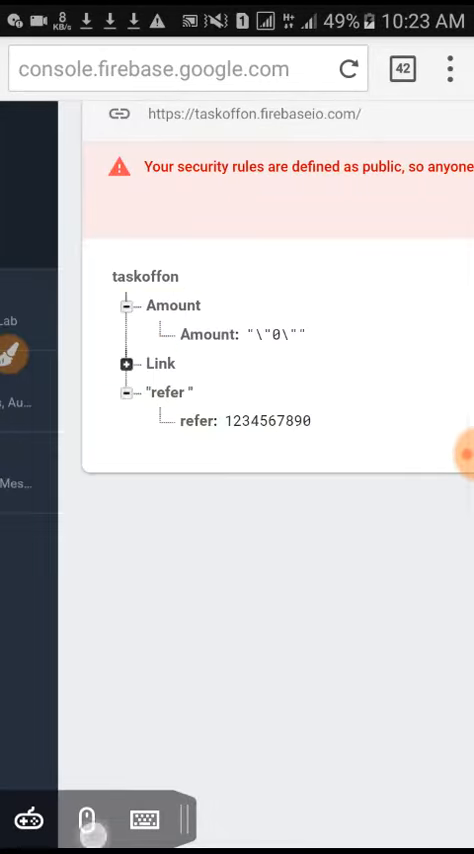
Start a new child entry under the refer node via its + icon
{"action": "left_click", "coordinate": [86, 820]}
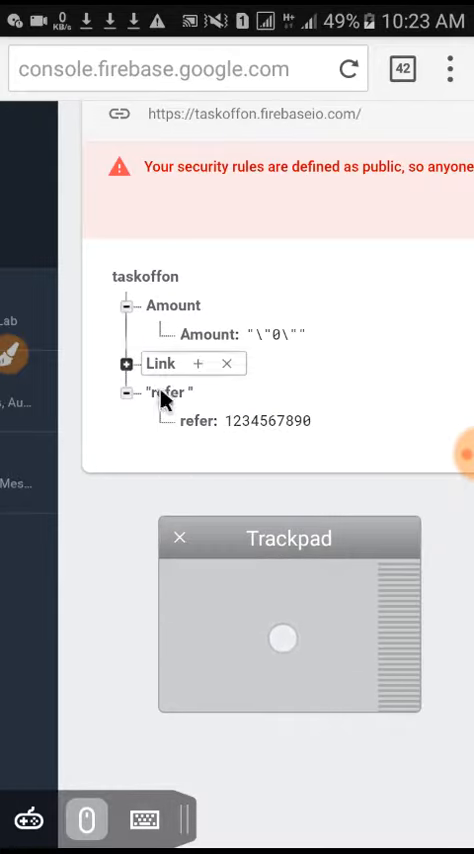
{"action": "left_click", "coordinate": [170, 392]}
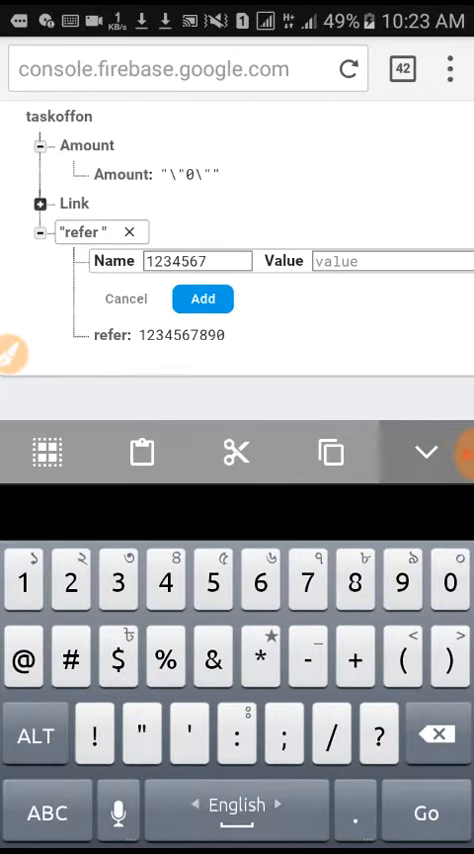
{"action": "type", "text": "890"}
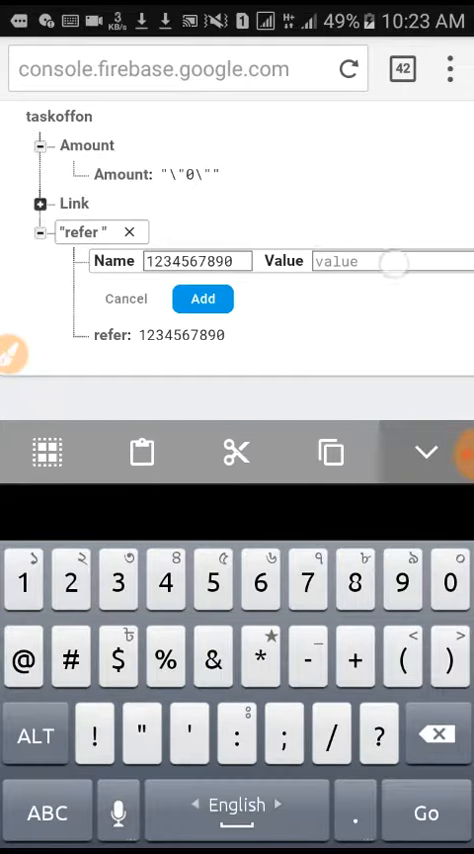
{"action": "type", "text": "1"}
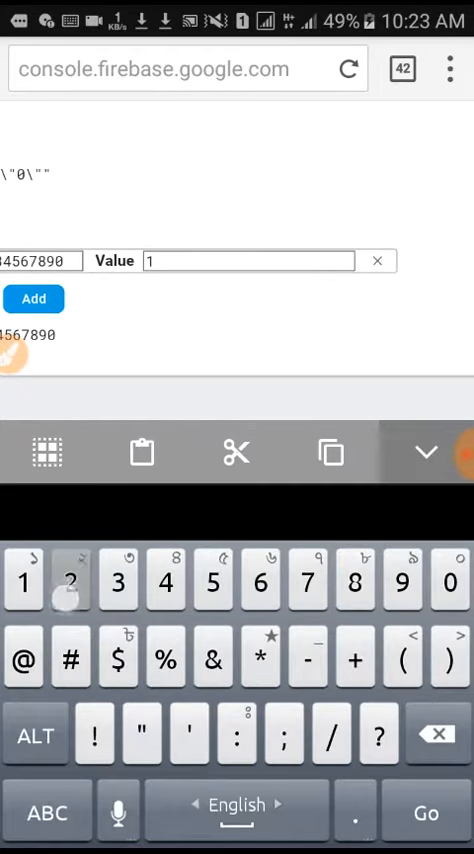
{"action": "type", "text": "23456"}
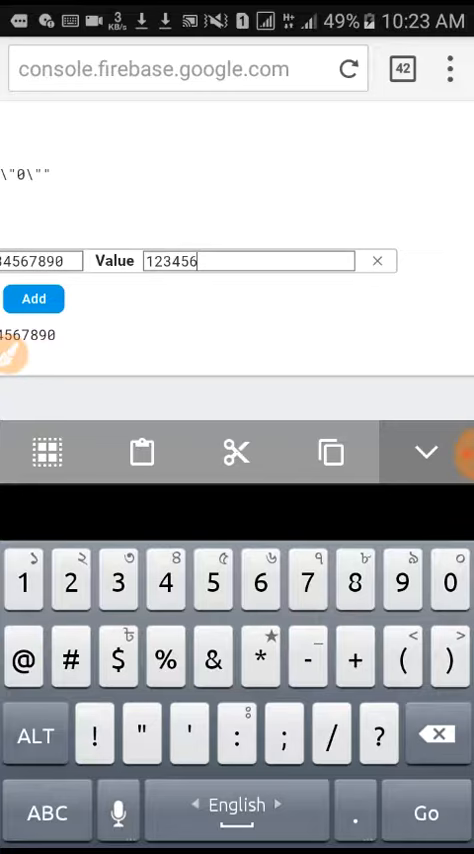
{"action": "type", "text": "7890"}
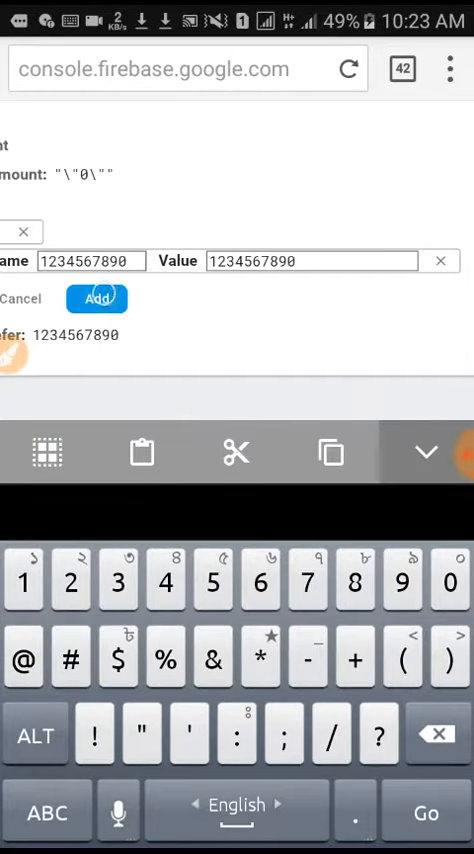
{"action": "left_click", "coordinate": [96, 298]}
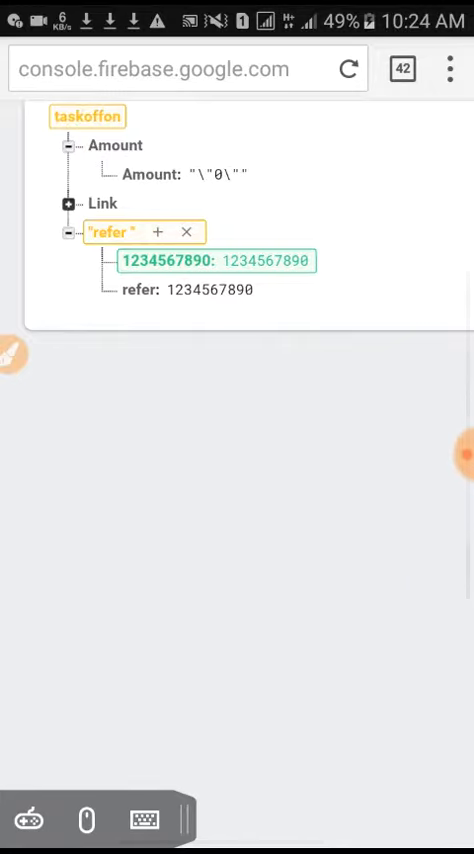